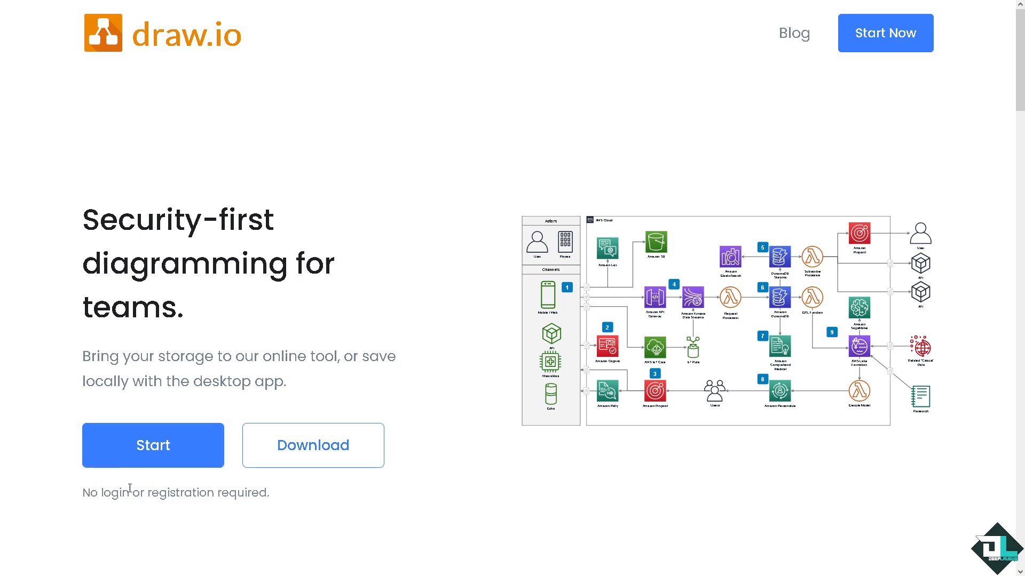
pyautogui.moveTo(133, 512)
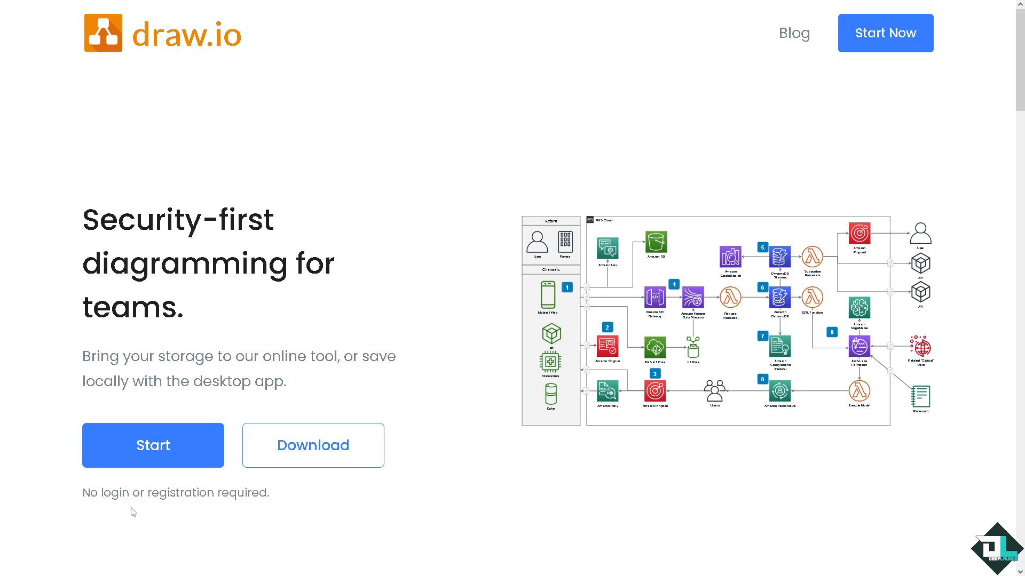
pyautogui.moveTo(193, 404)
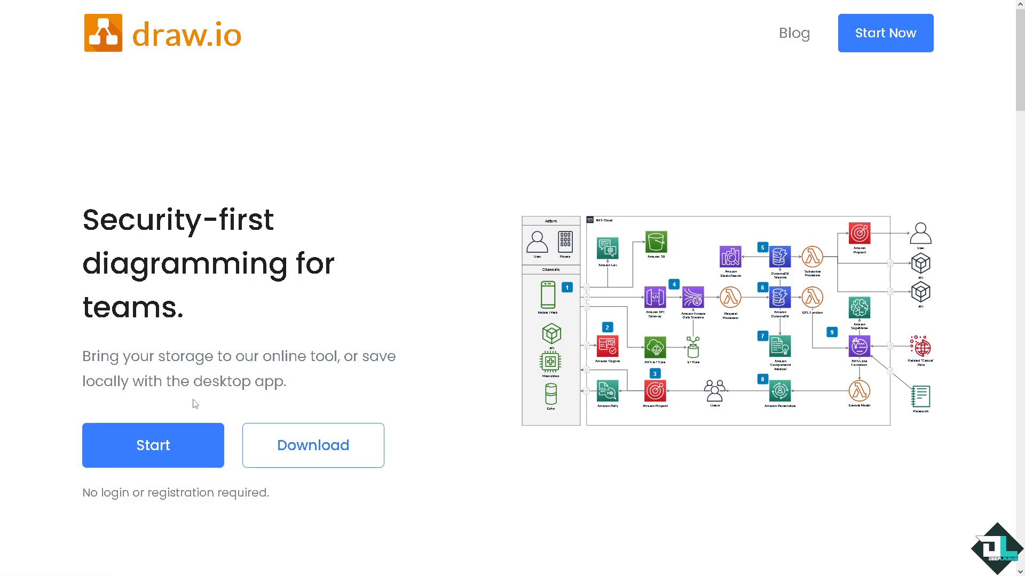
pyautogui.moveTo(371, 423)
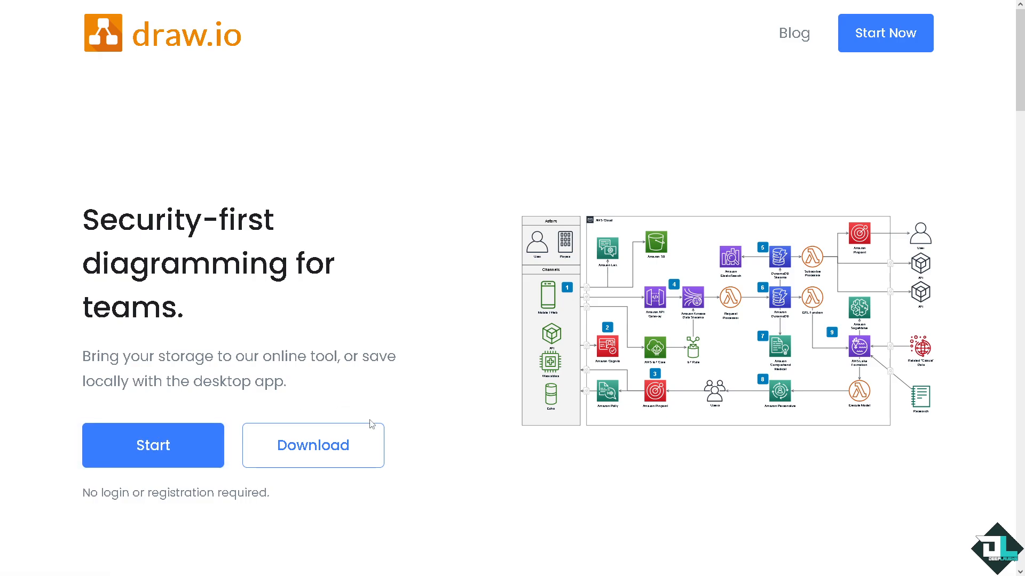
pyautogui.moveTo(371, 403)
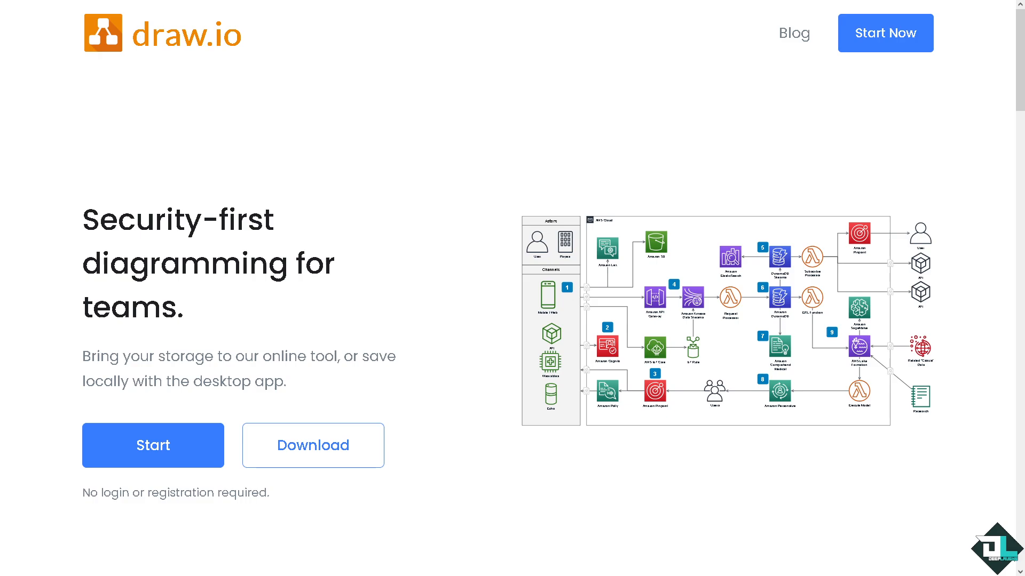
pyautogui.moveTo(37, 272)
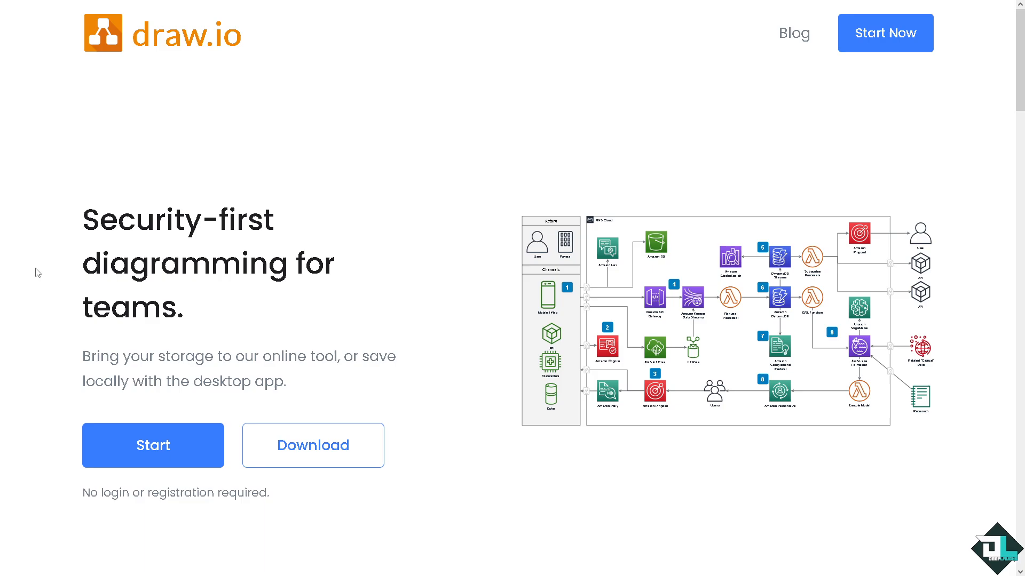
pyautogui.moveTo(139, 386)
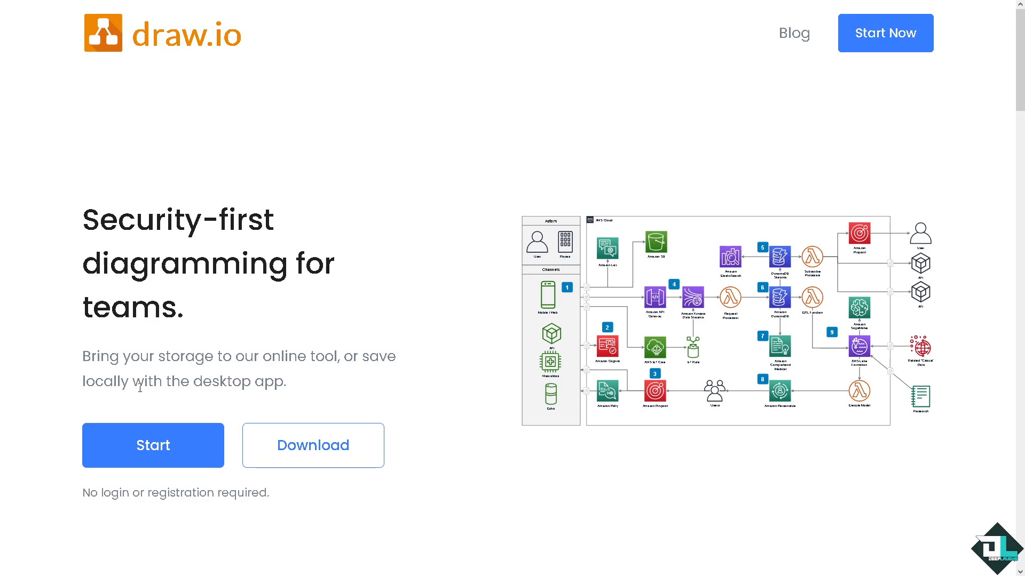
pyautogui.moveTo(153, 444)
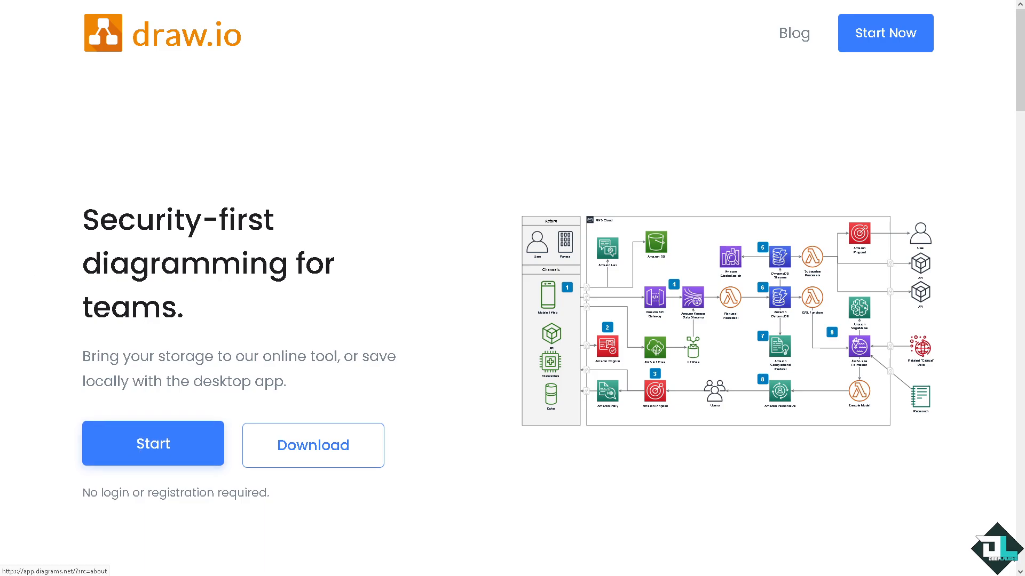
# - Start app.diagrams.net and choose Google Drive as the place diagrams are saved
pyautogui.click(153, 443)
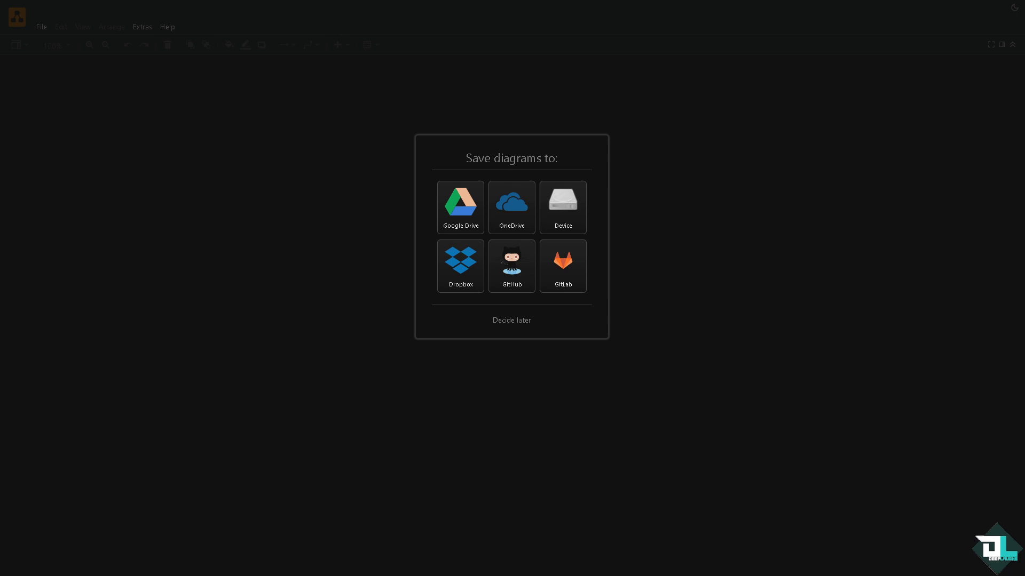
pyautogui.moveTo(558, 294)
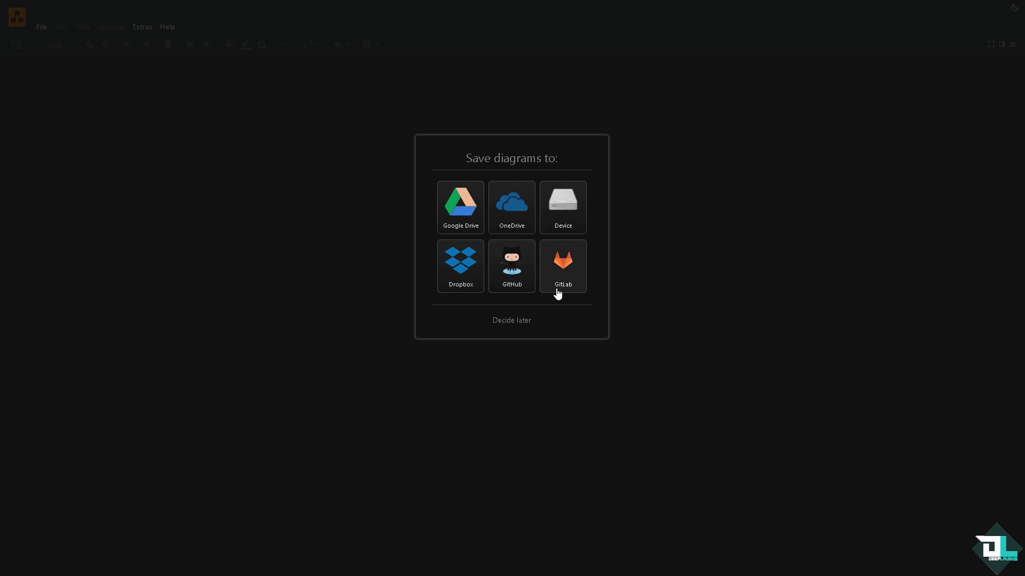
pyautogui.moveTo(433, 268)
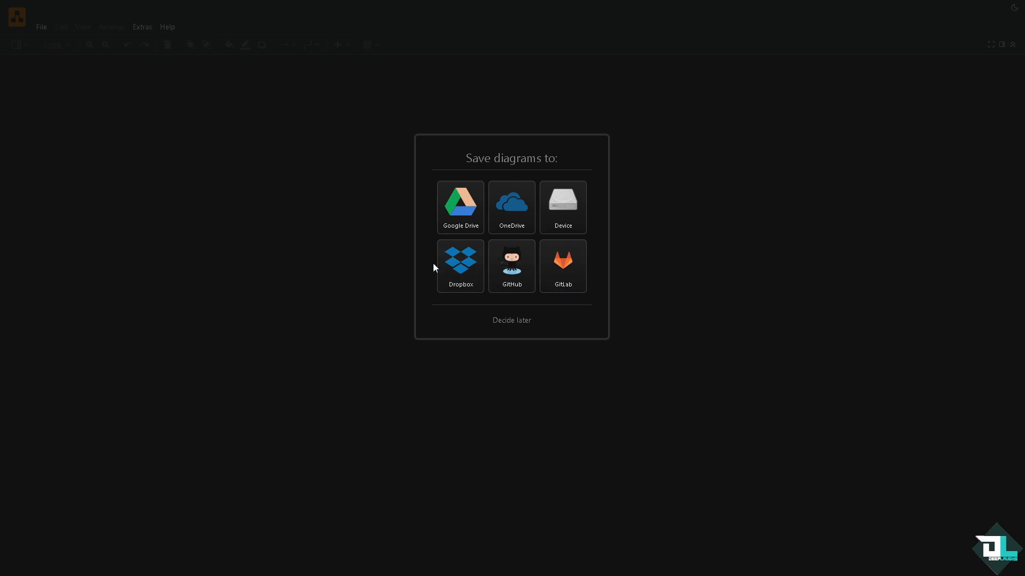
pyautogui.moveTo(348, 264)
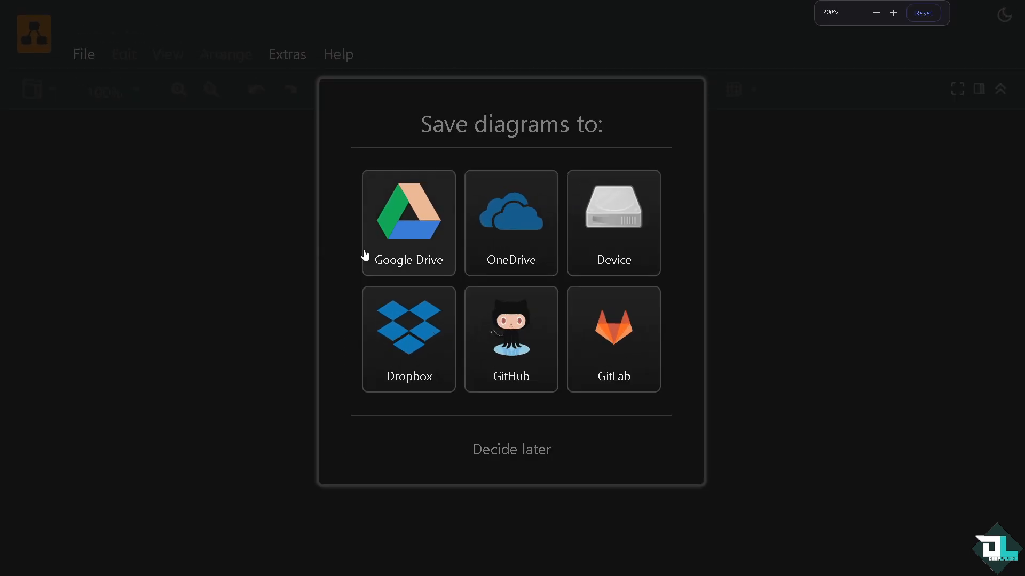
pyautogui.moveTo(503, 250)
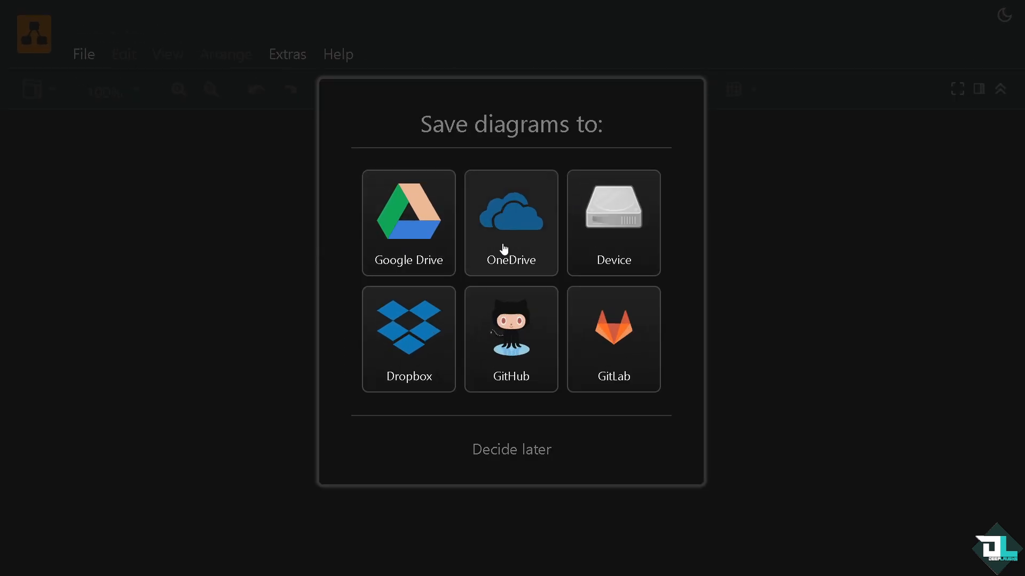
pyautogui.moveTo(596, 265)
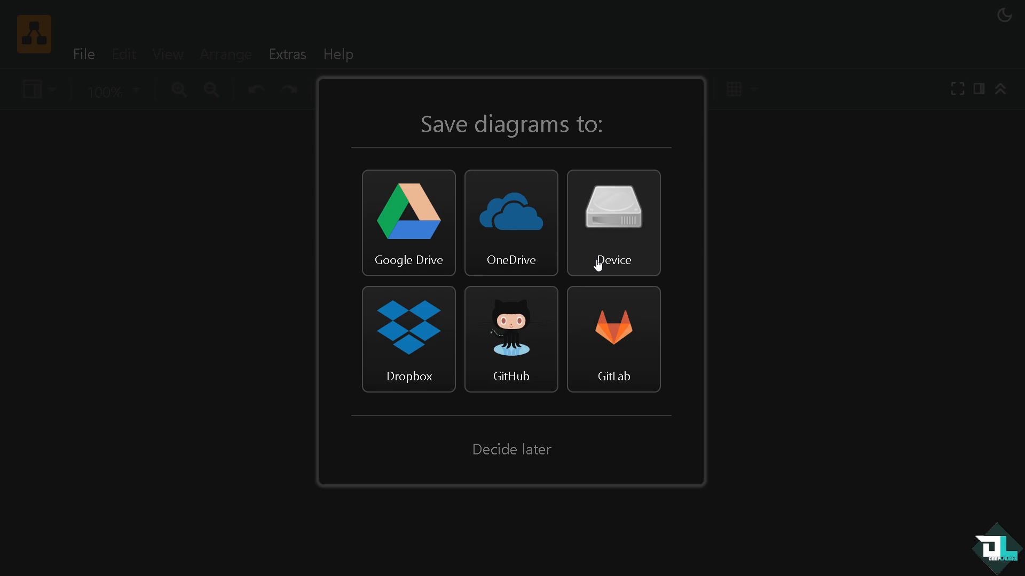
pyautogui.moveTo(423, 323)
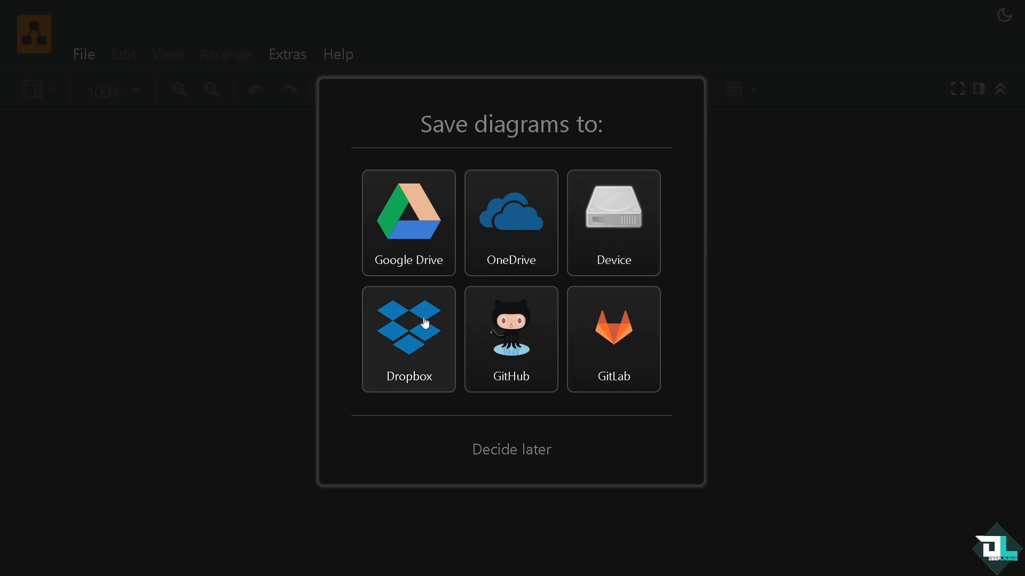
pyautogui.moveTo(604, 338)
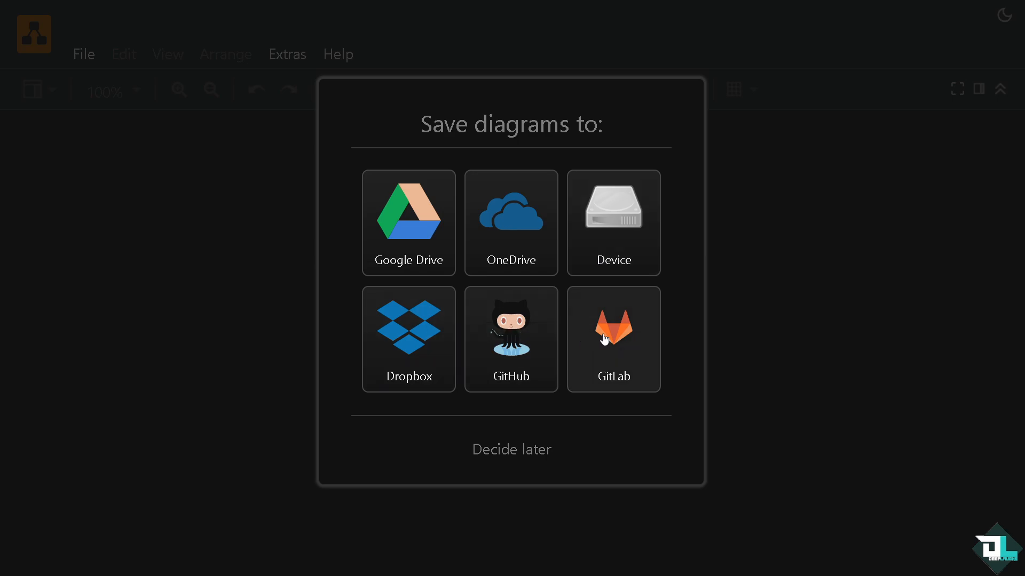
pyautogui.moveTo(510, 454)
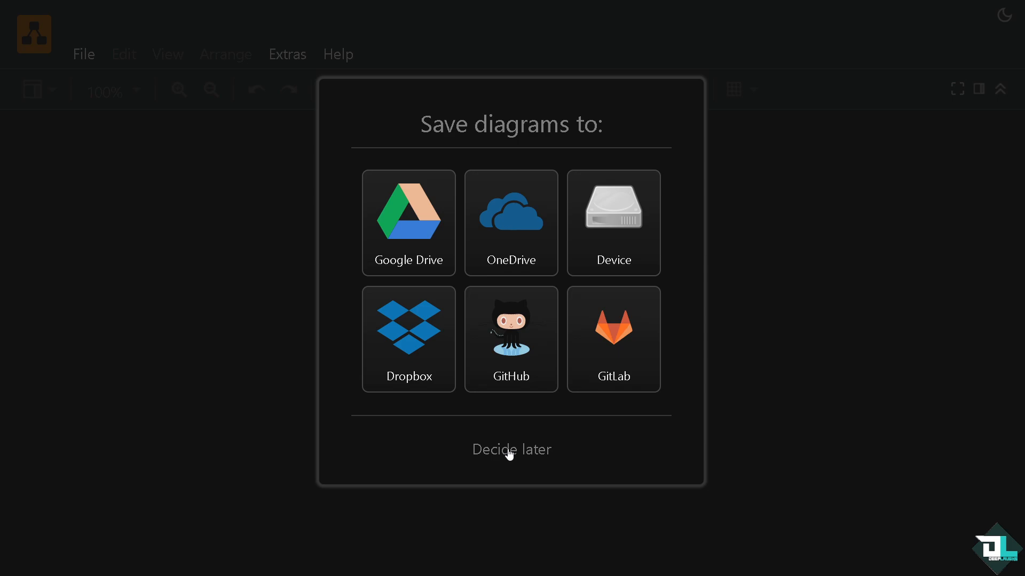
pyautogui.moveTo(512, 461)
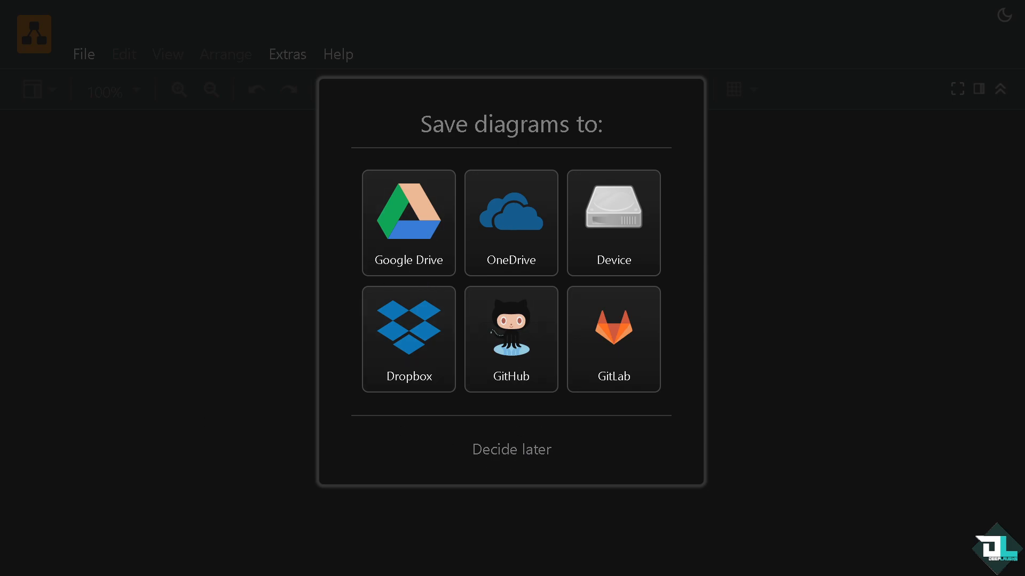
pyautogui.moveTo(393, 242)
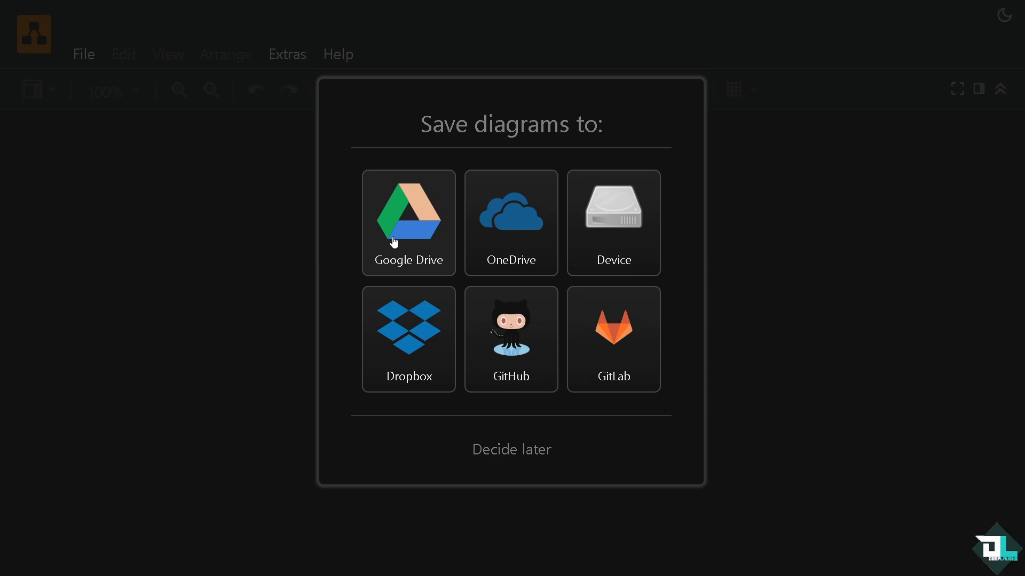
pyautogui.click(407, 222)
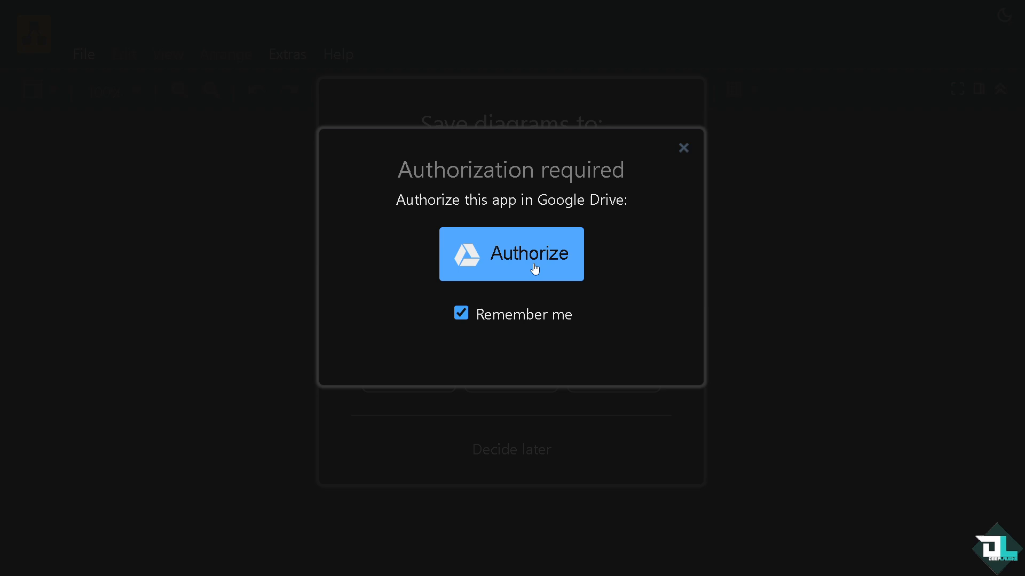
pyautogui.click(510, 254)
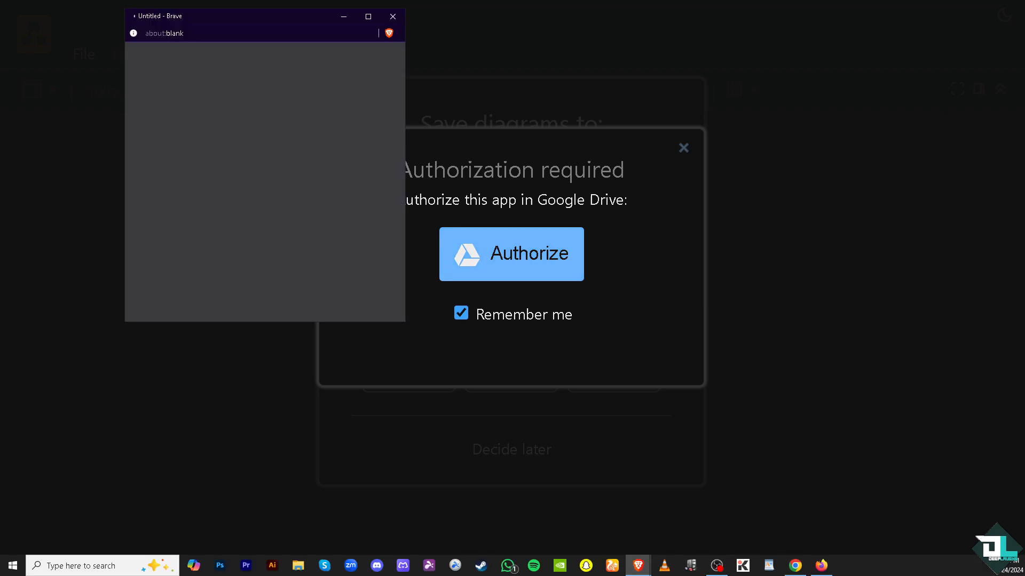
pyautogui.click(512, 254)
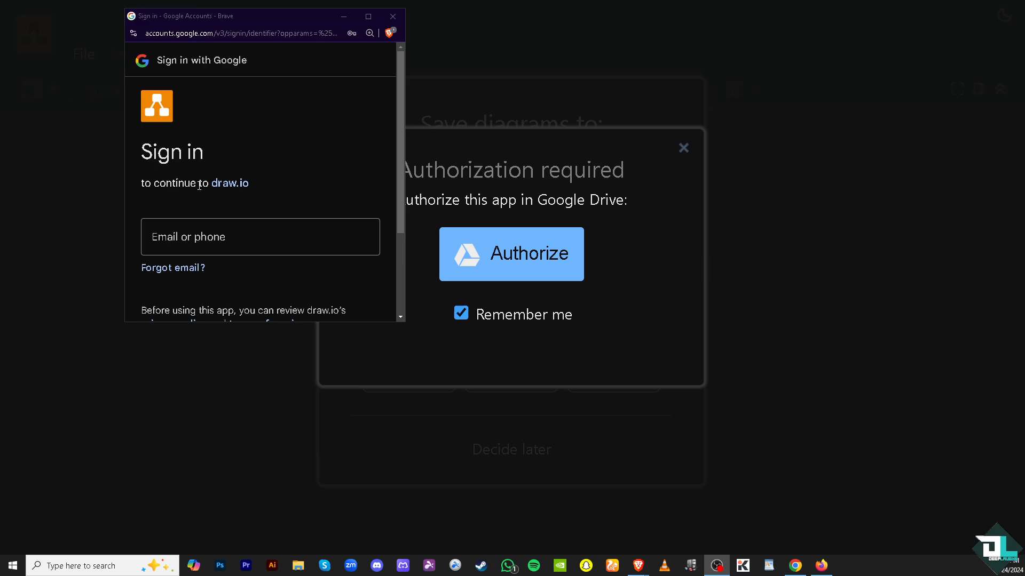
pyautogui.moveTo(206, 209)
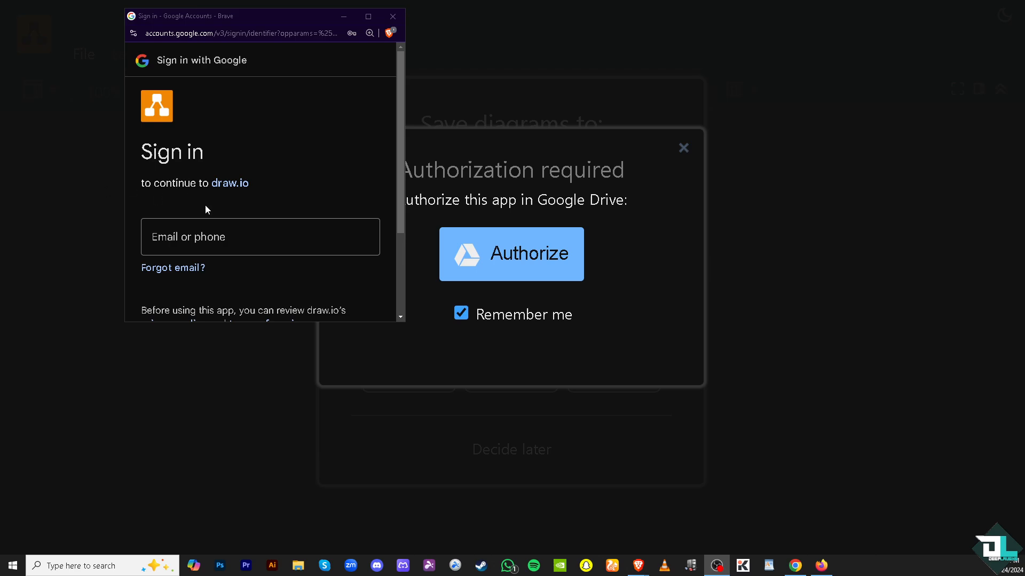
pyautogui.scroll(-3)
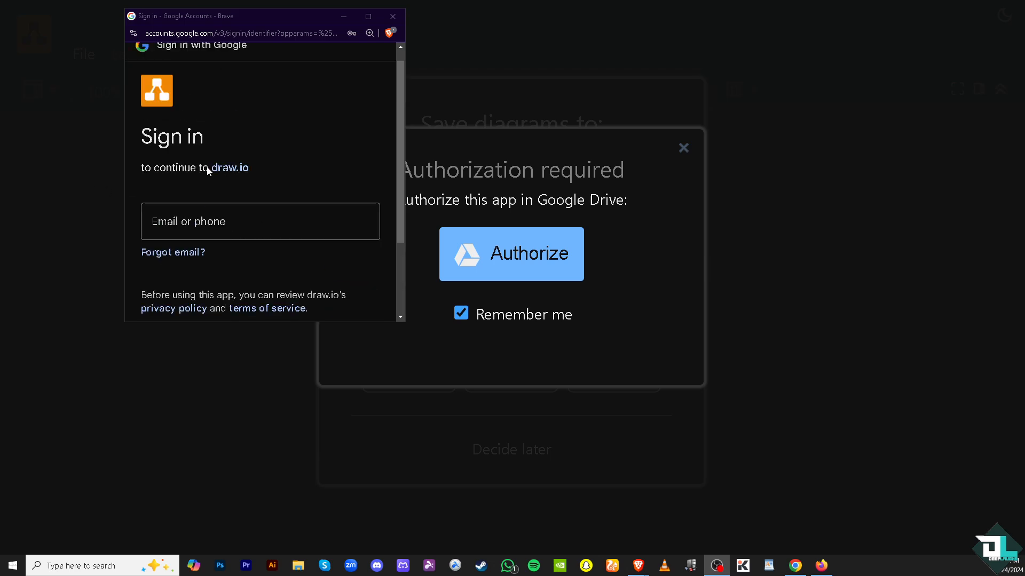
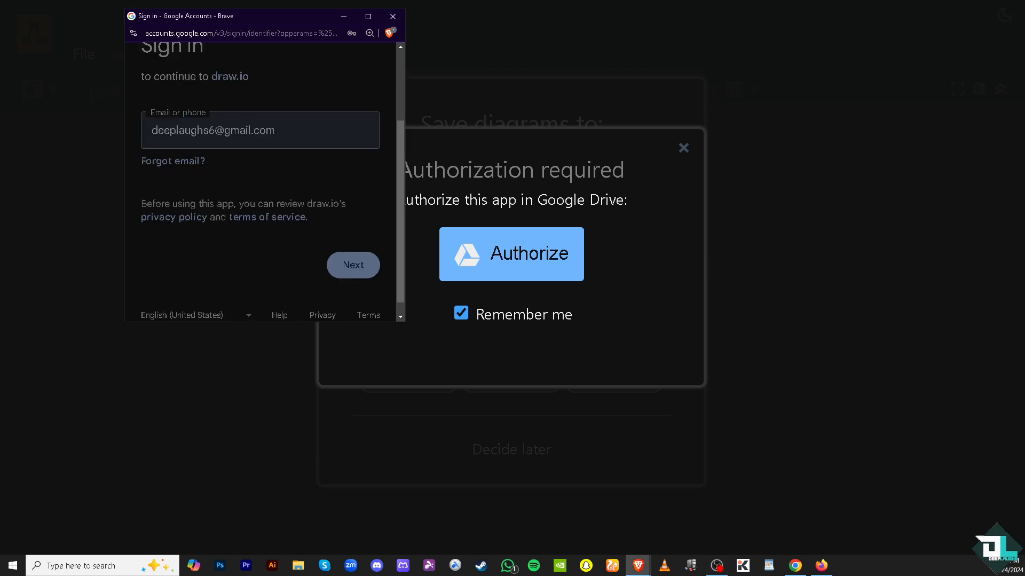
pyautogui.moveTo(229, 173)
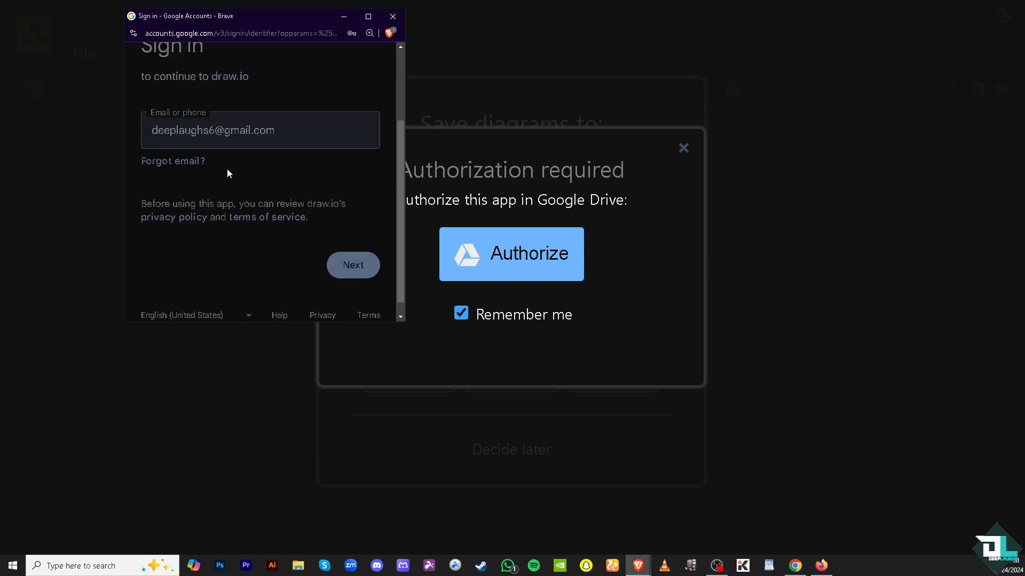
pyautogui.click(353, 264)
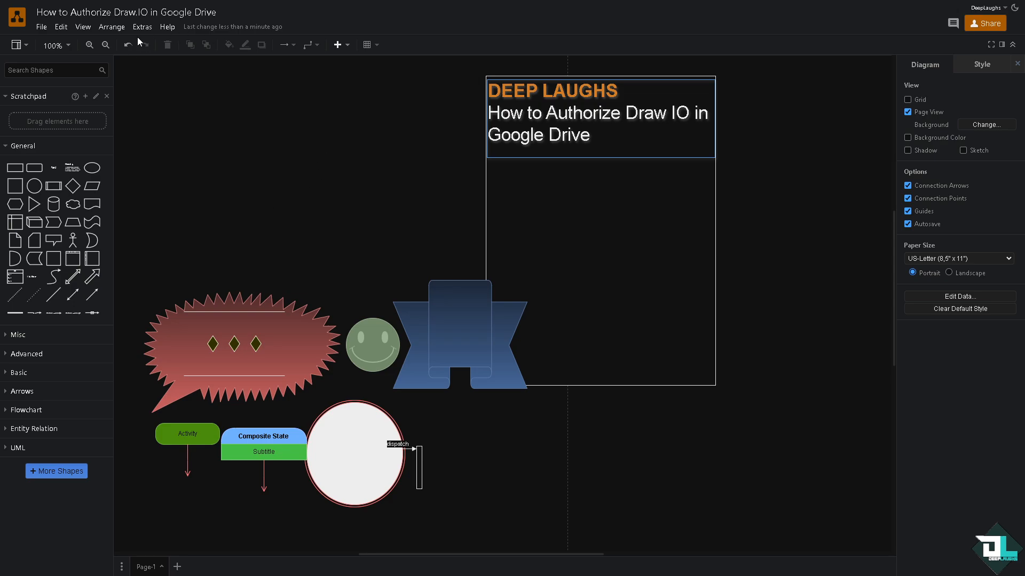
# - Import the how-to-authorize thumbnail from Google Drive onto the canvas and enlarge it beside the title
pyautogui.click(41, 27)
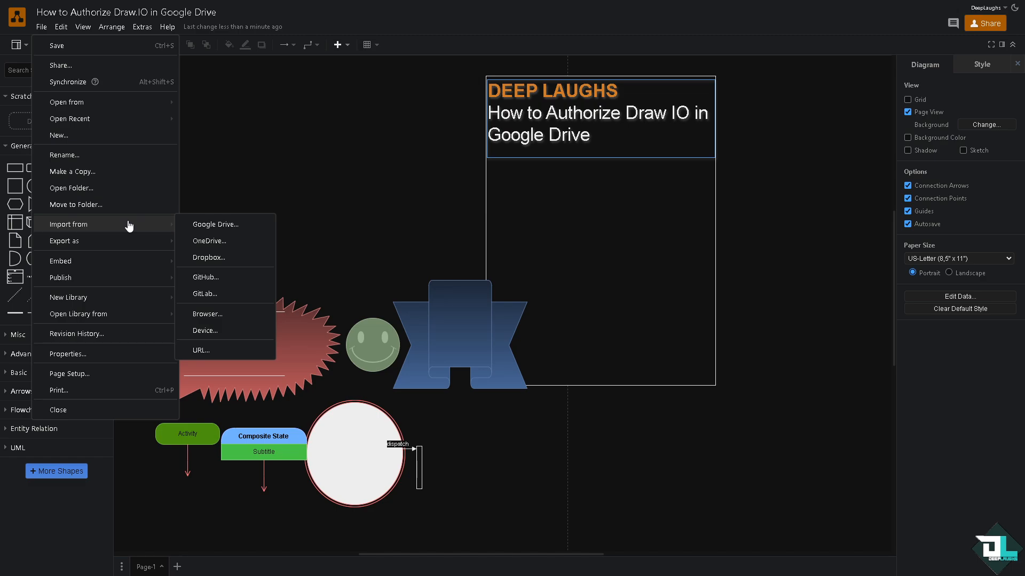
pyautogui.click(215, 224)
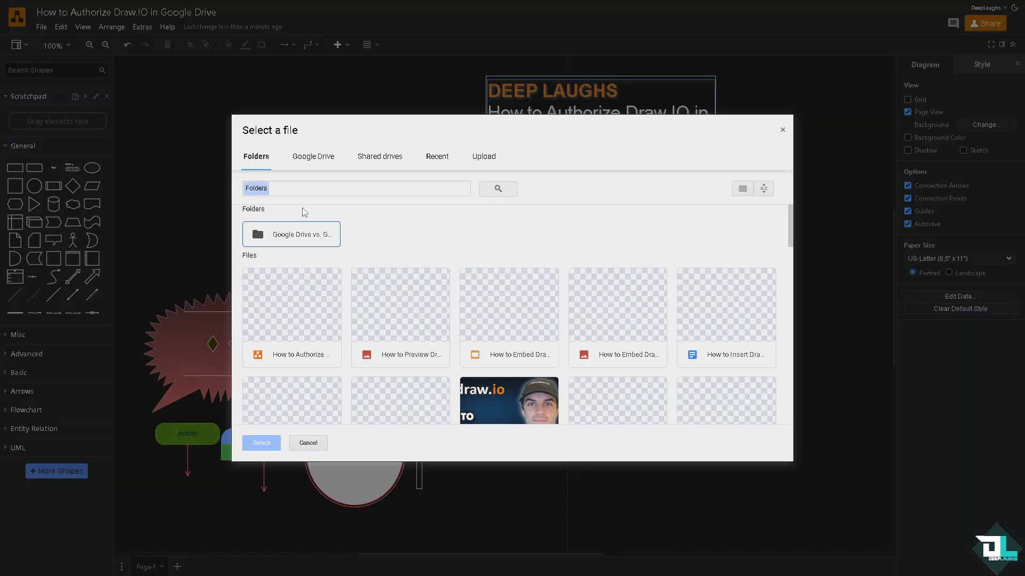
pyautogui.click(292, 307)
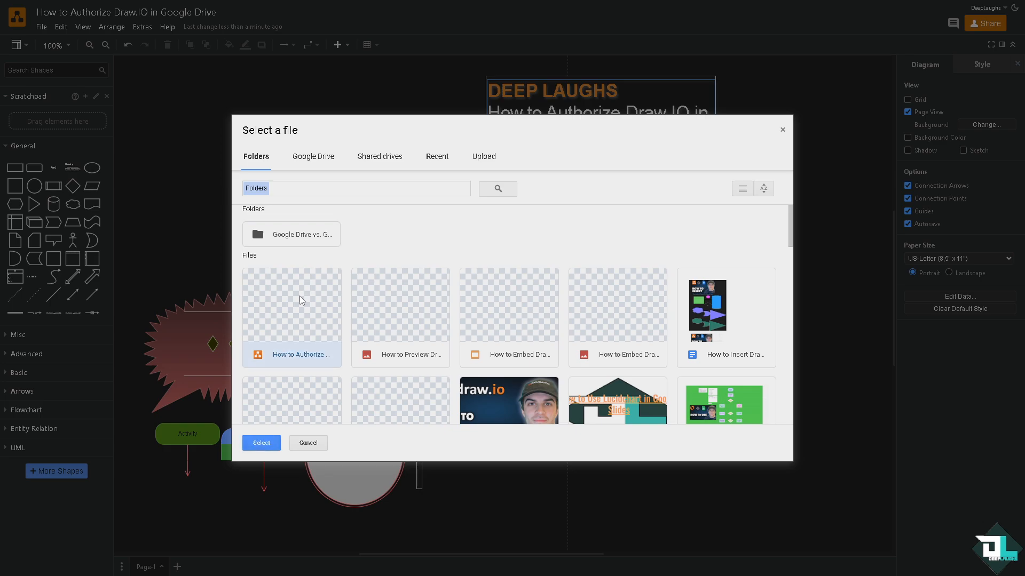
pyautogui.moveTo(283, 447)
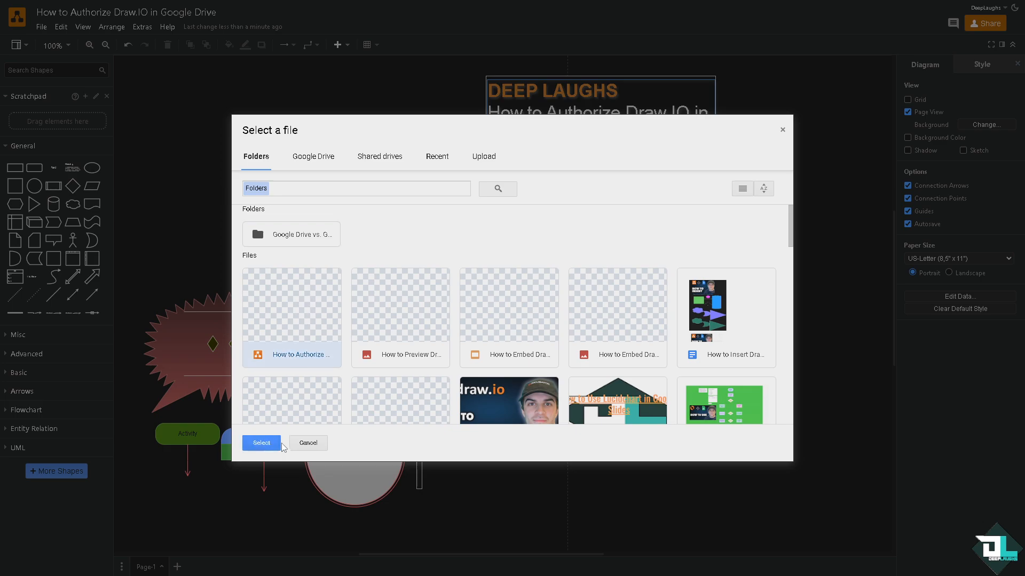
pyautogui.click(260, 443)
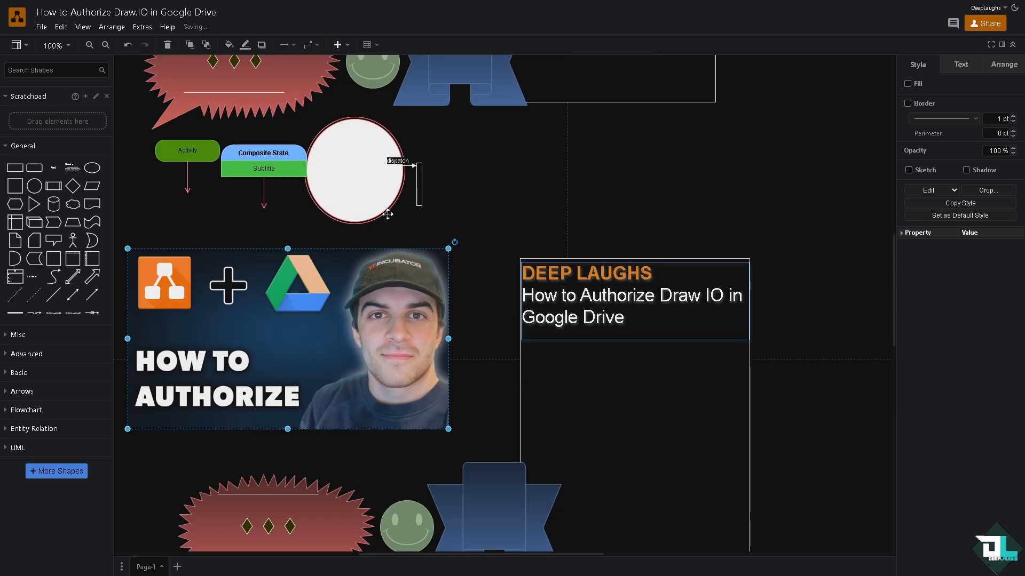
pyautogui.moveTo(457, 441)
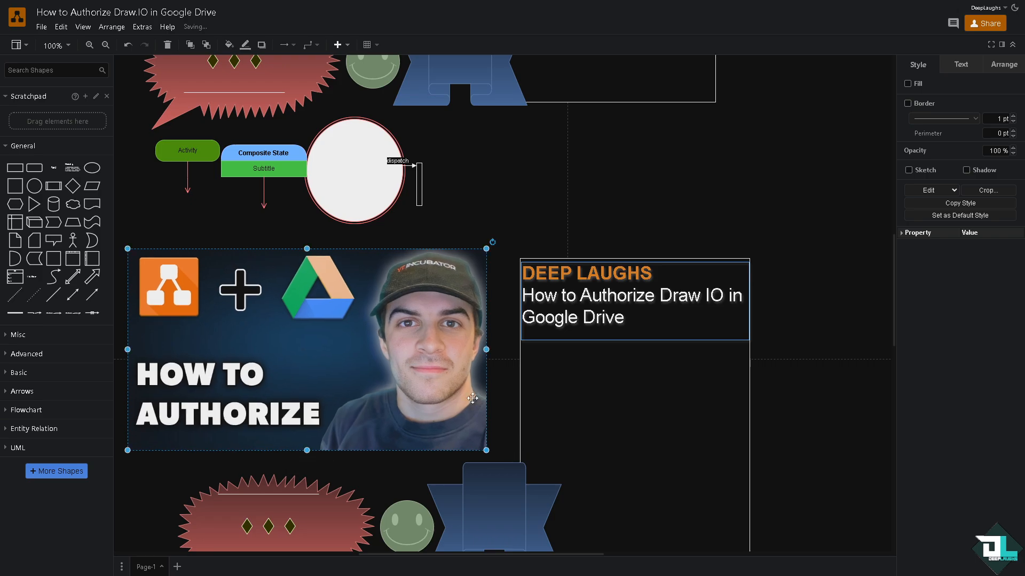
pyautogui.moveTo(174, 216)
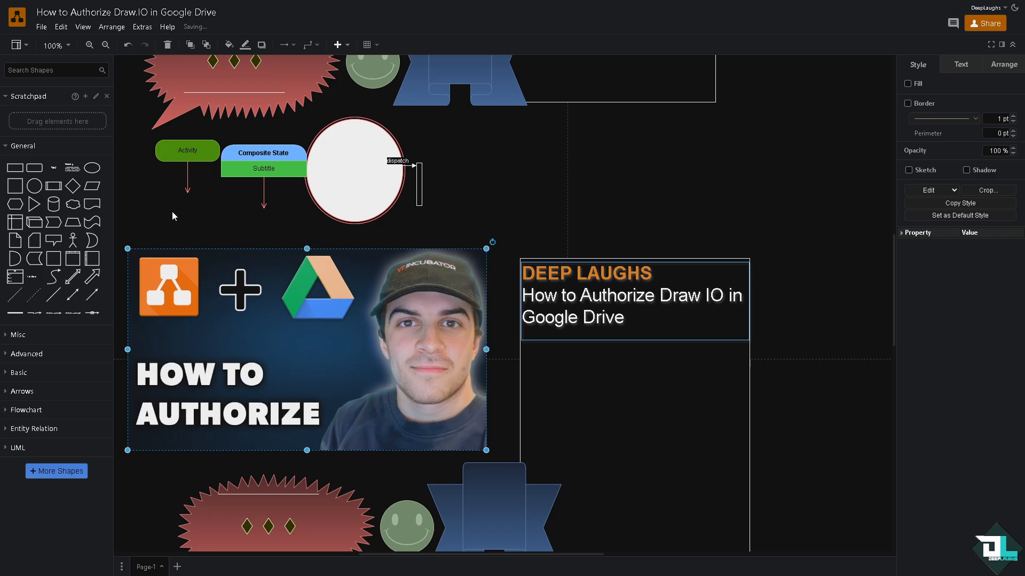
pyautogui.moveTo(217, 205)
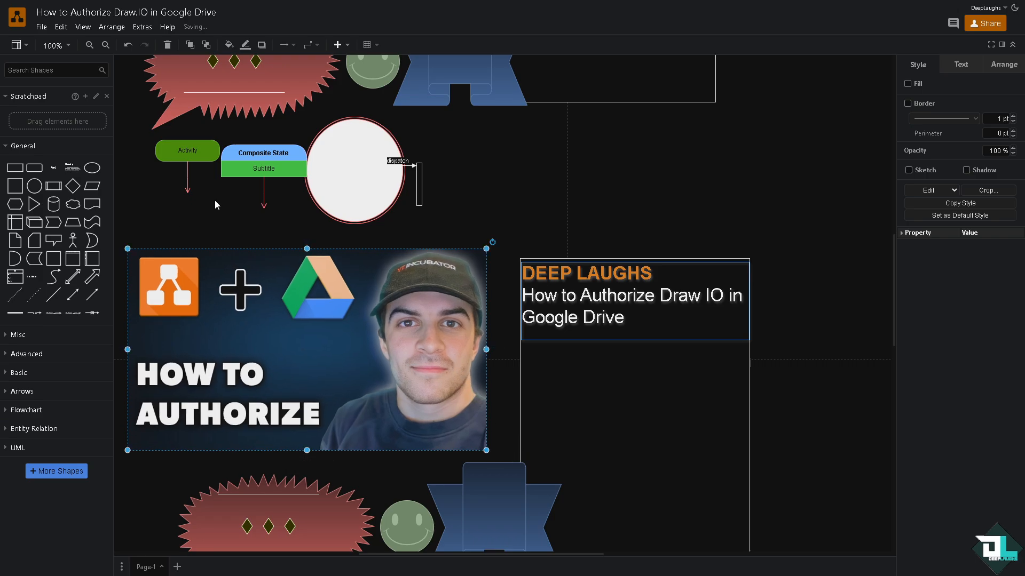
pyautogui.click(42, 26)
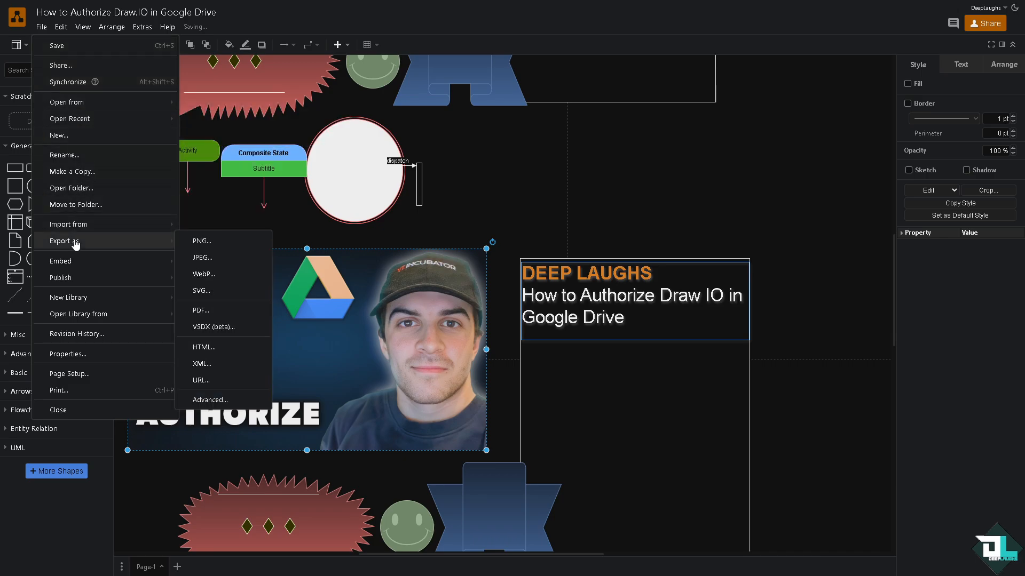
pyautogui.moveTo(203, 246)
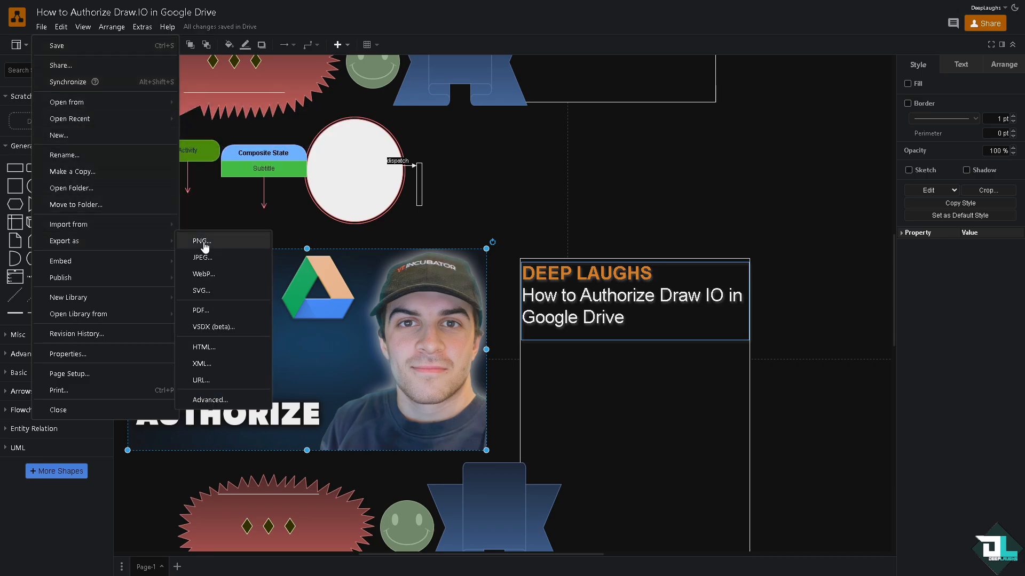
pyautogui.moveTo(213, 249)
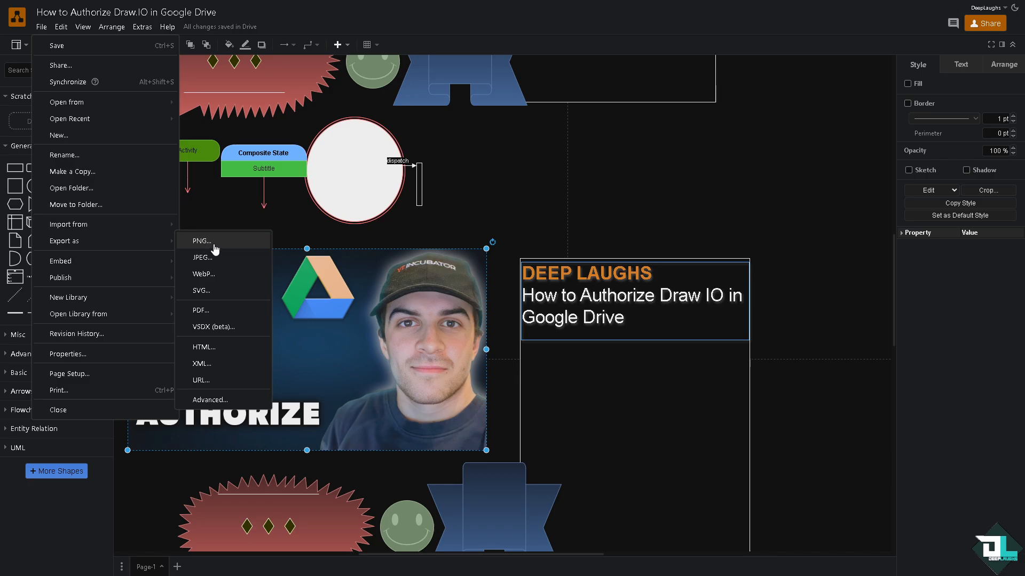
# - Choose PDF from Export as to bring up the PDF export settings
pyautogui.click(200, 309)
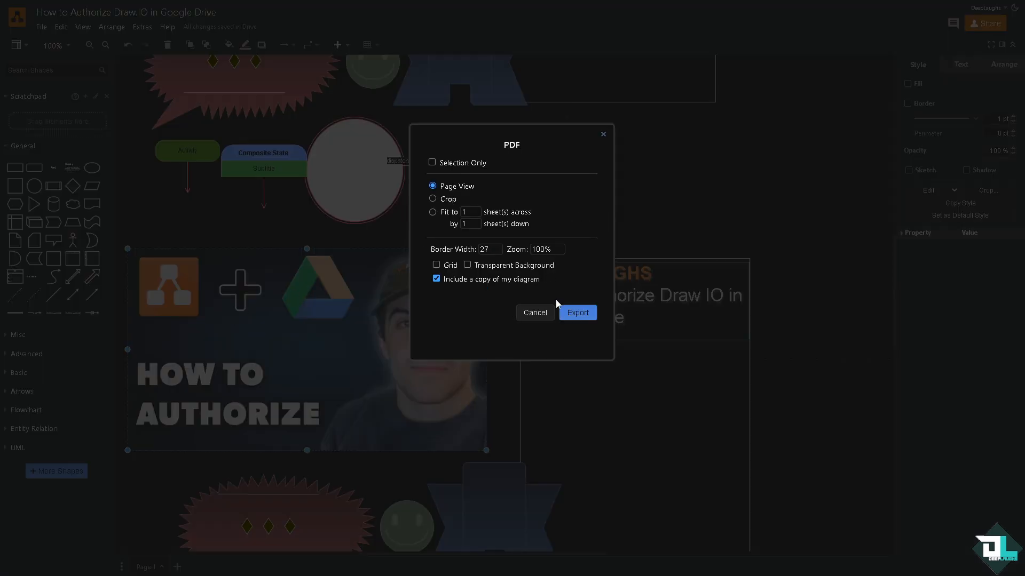
pyautogui.moveTo(511, 233)
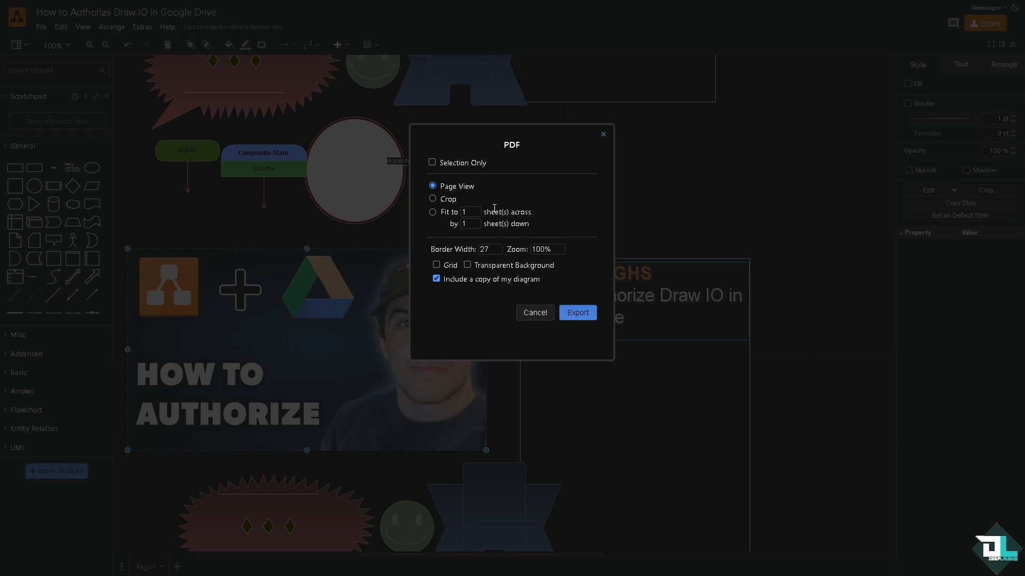
# - Export the diagram as PDF and save it to Google Drive – My Drive
pyautogui.click(576, 313)
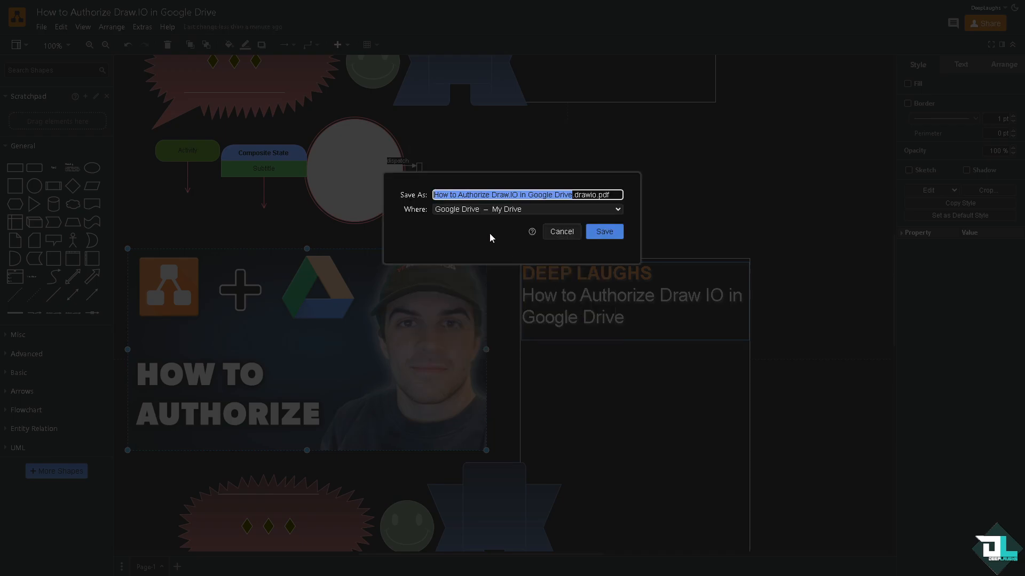
pyautogui.moveTo(542, 220)
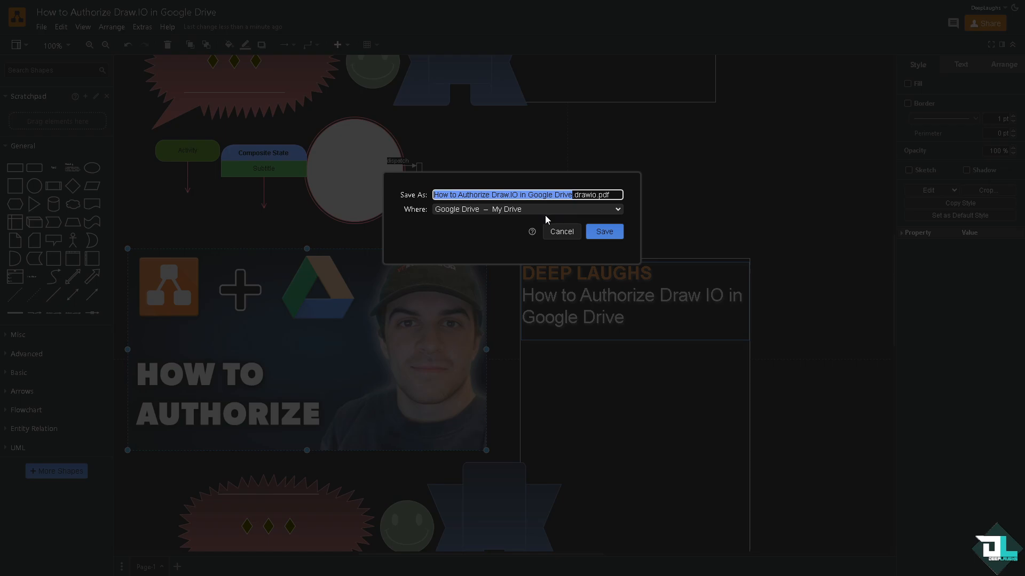
pyautogui.click(603, 232)
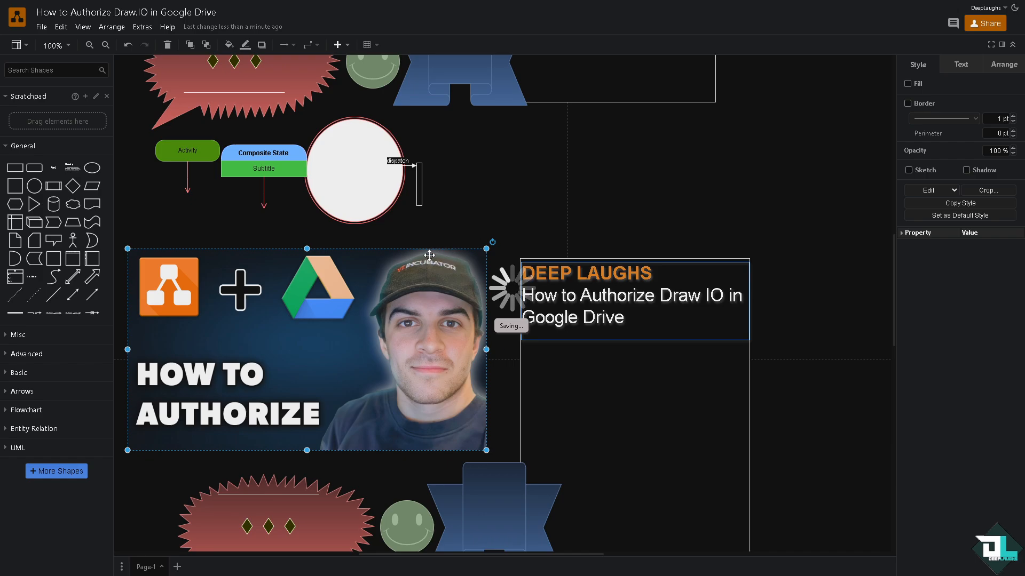
pyautogui.scroll(-3)
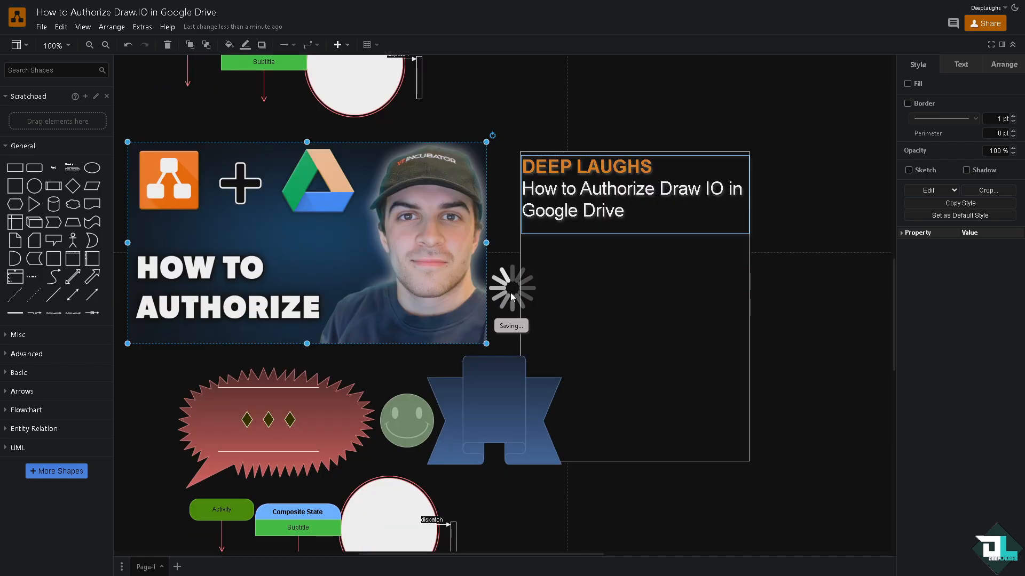